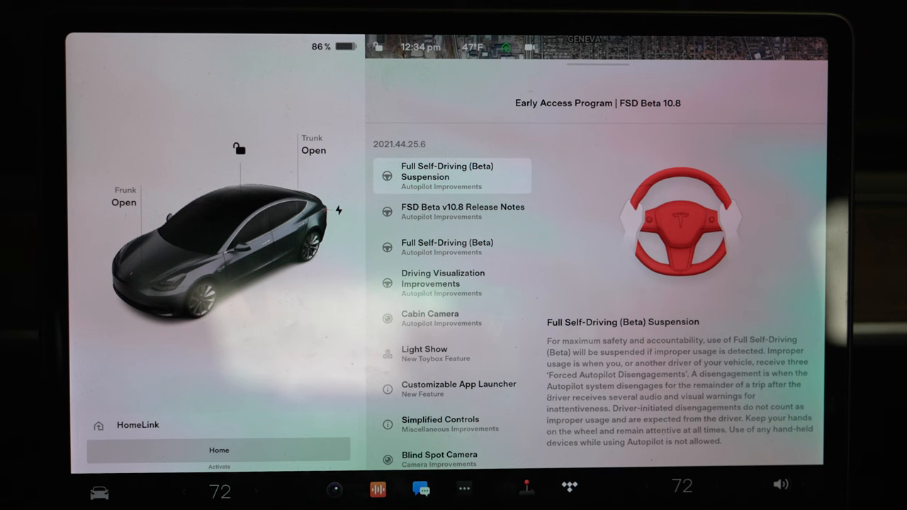
Show the FSD Beta v10.8 Release Notes entry from the Early Access Program list.
click(461, 213)
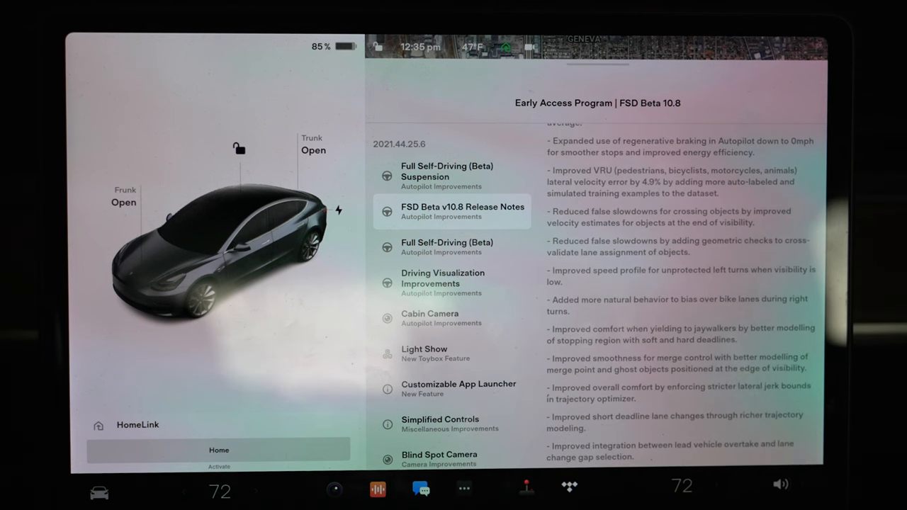
Scroll the release notes down to the final improvements and feedback-sharing instructions.
scroll(up, 3)
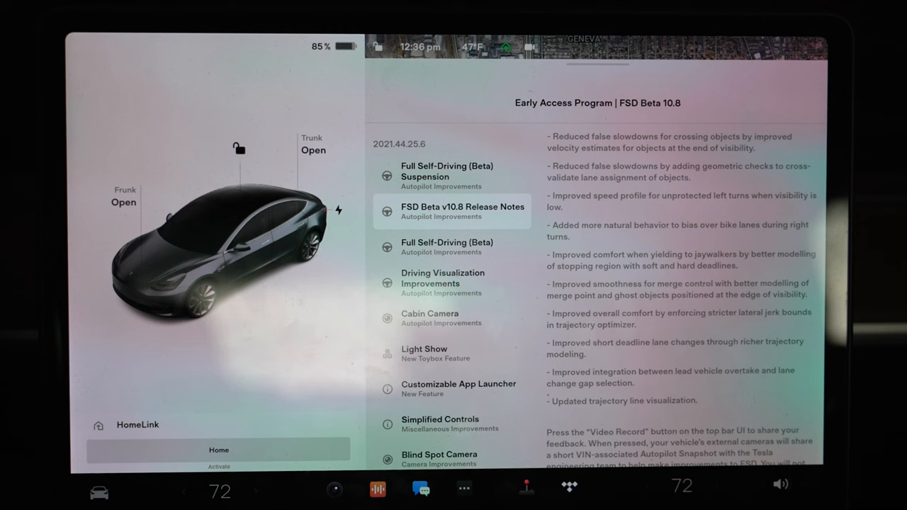
Step through the Full Self-Driving, Driving Visualization, Cabin Camera and Light Show notes.
click(448, 246)
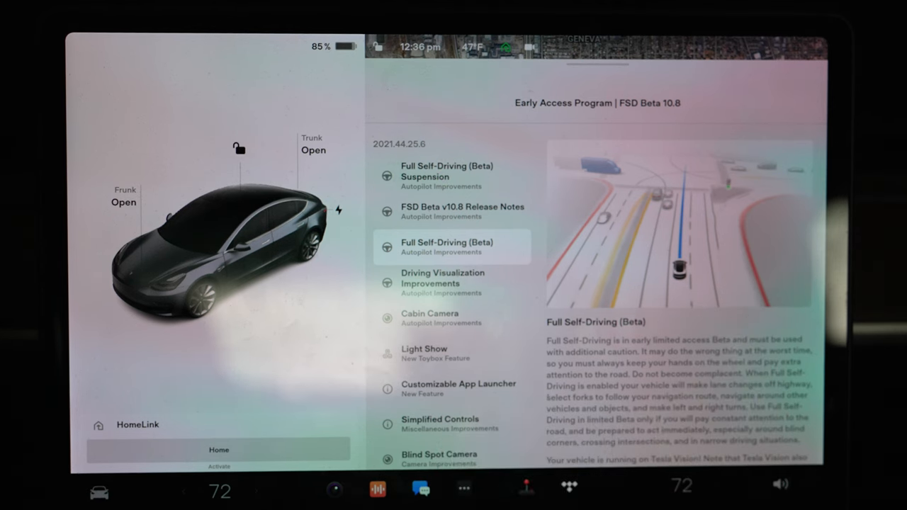
click(442, 284)
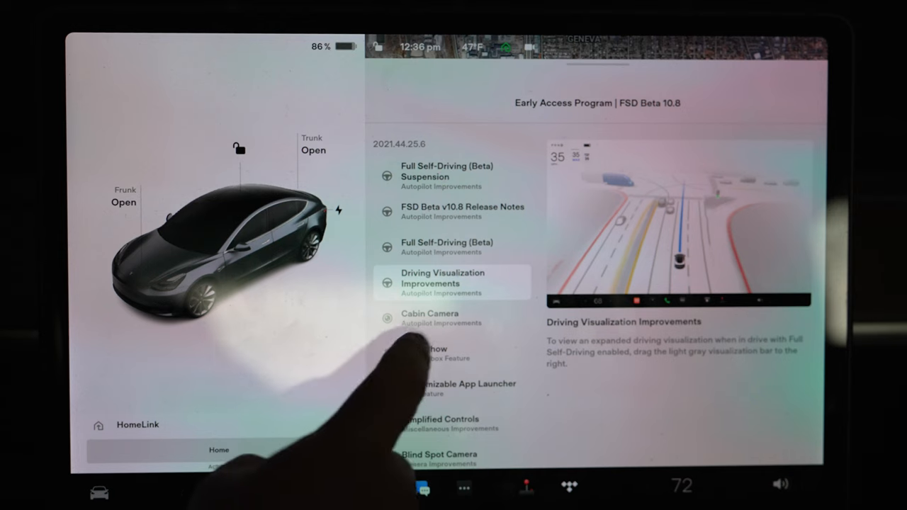
click(439, 318)
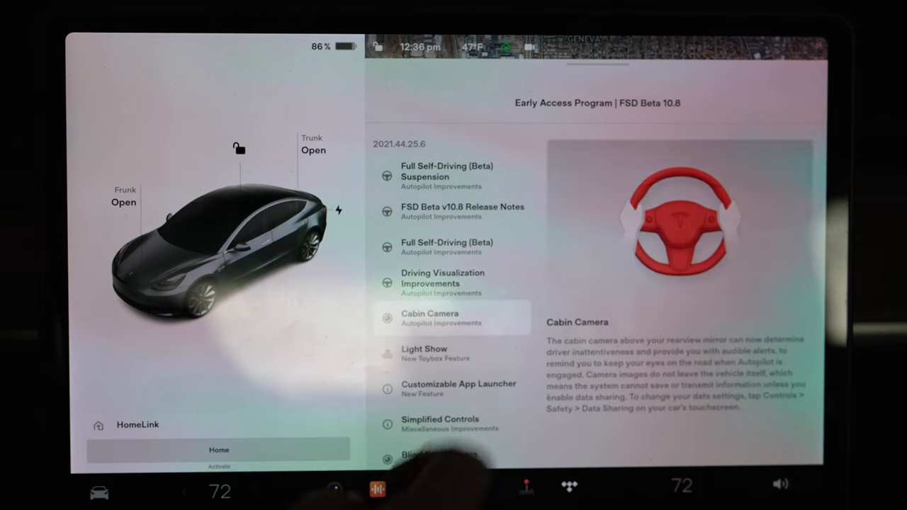
click(425, 353)
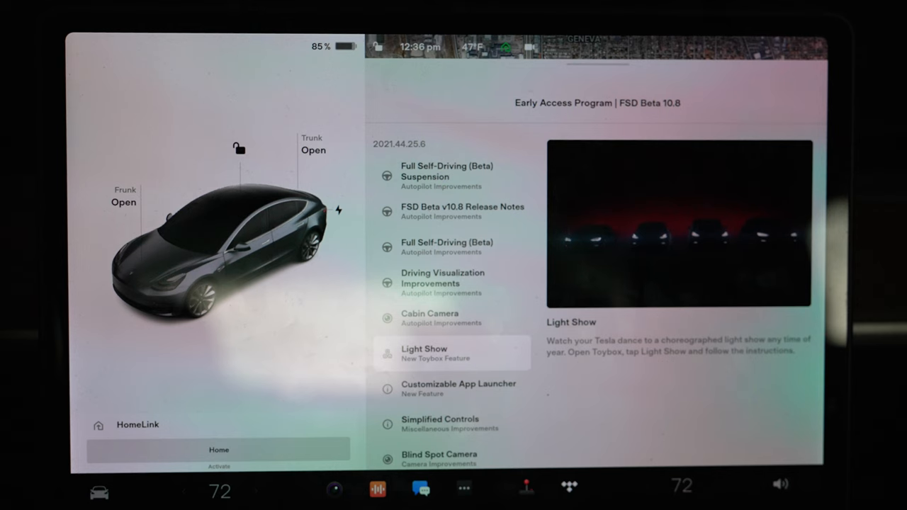
View the Customizable App Launcher note, then the Blind Spot Camera note.
click(459, 388)
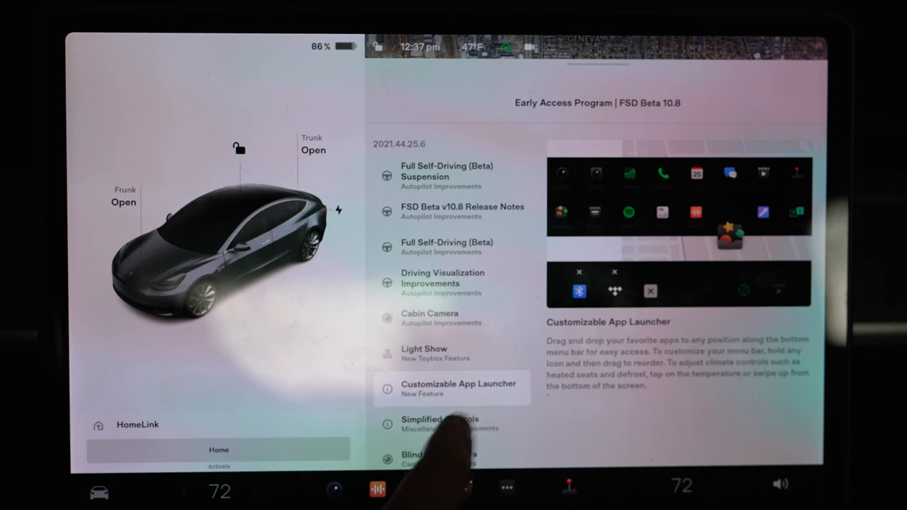
click(451, 422)
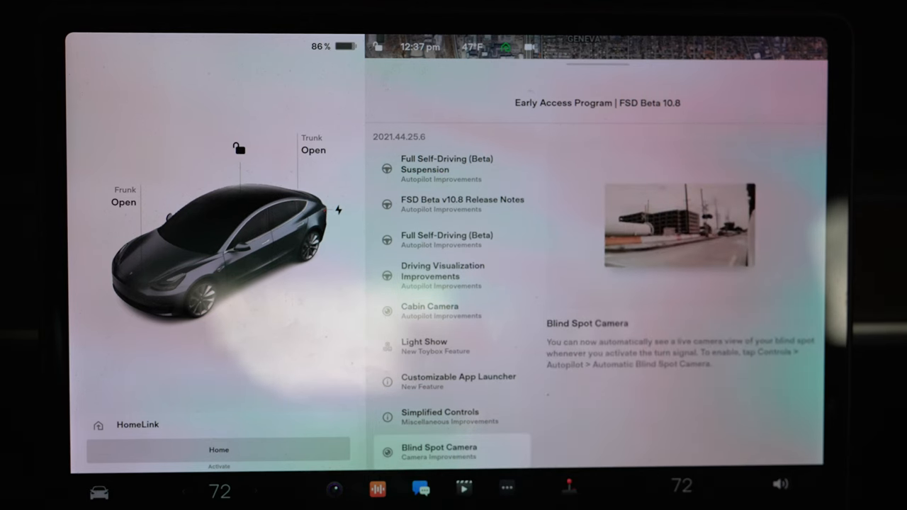
View the Simplified Controls note on relocated wiper, charging and trip info.
click(439, 416)
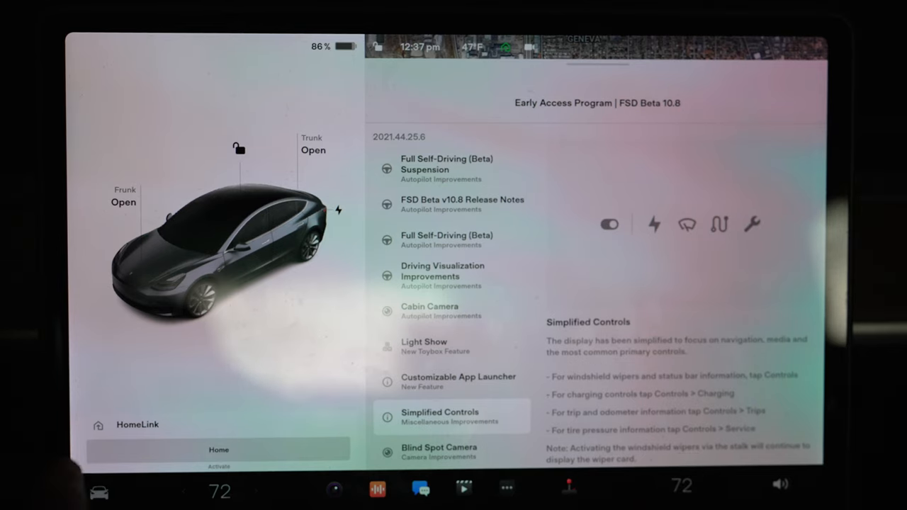
mouse_move(269, 481)
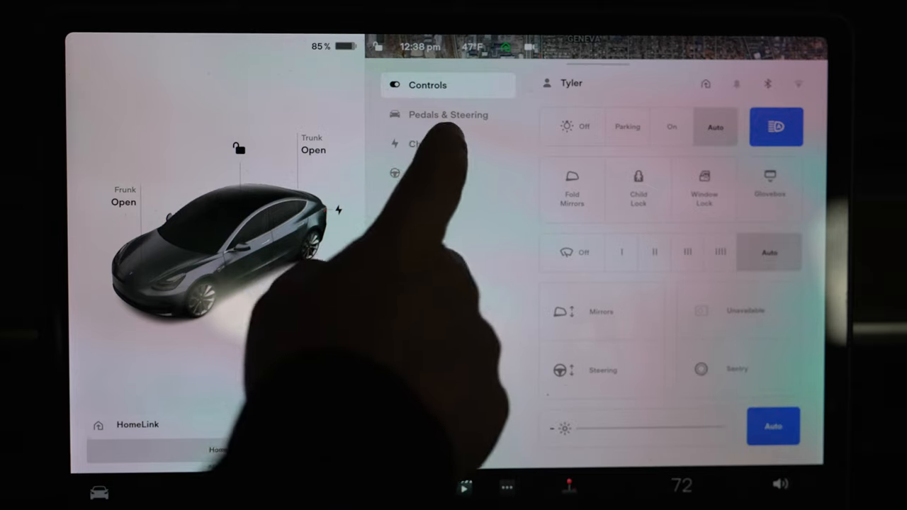
Review the Pedals & Steering page, then scroll through the Charging settings.
click(448, 113)
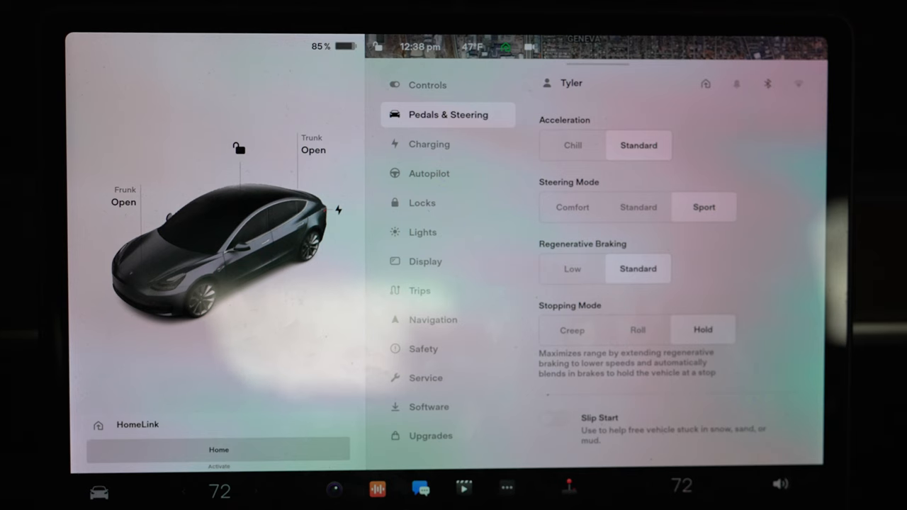
click(428, 145)
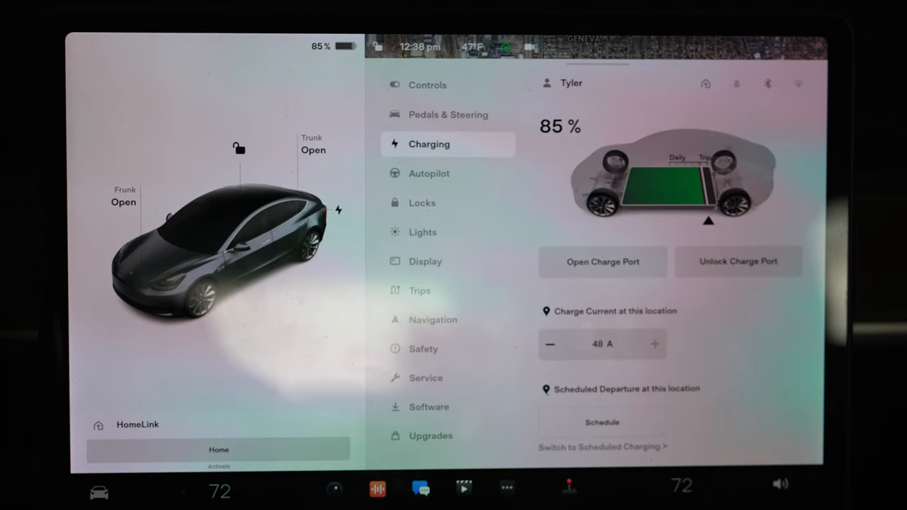
scroll(down, 3)
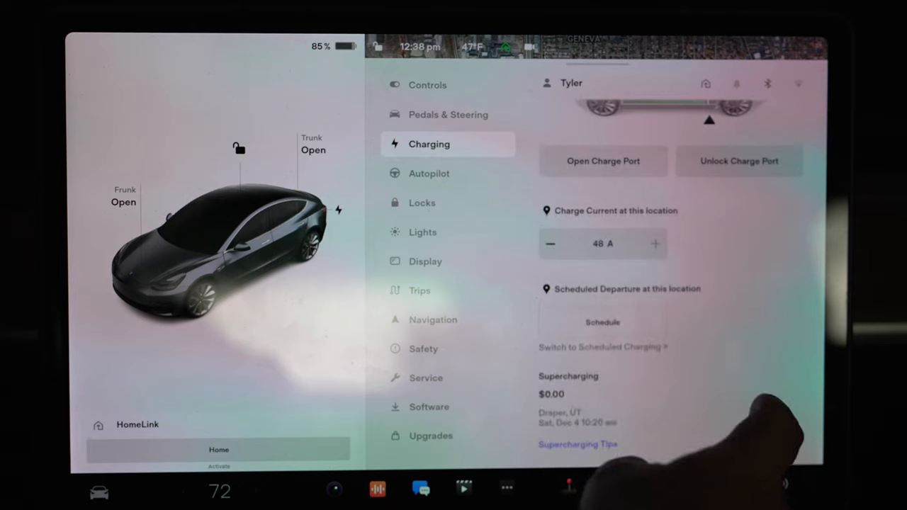
Scroll through the Autopilot settings down to collision warning, lane departure and emergency options.
click(428, 172)
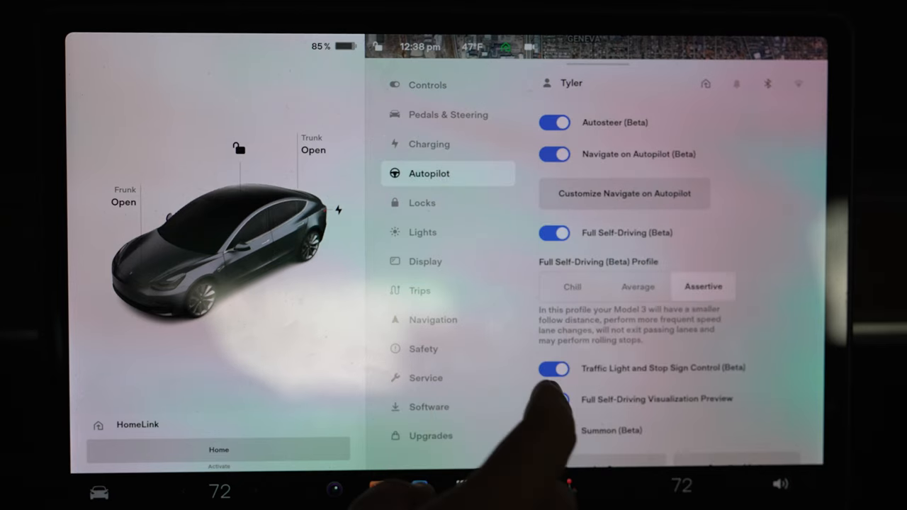
scroll(down, 3)
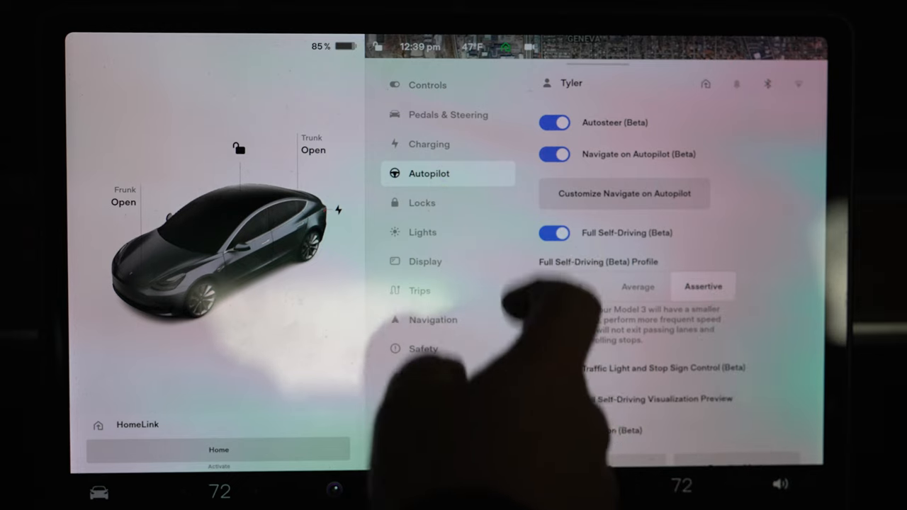
click(623, 192)
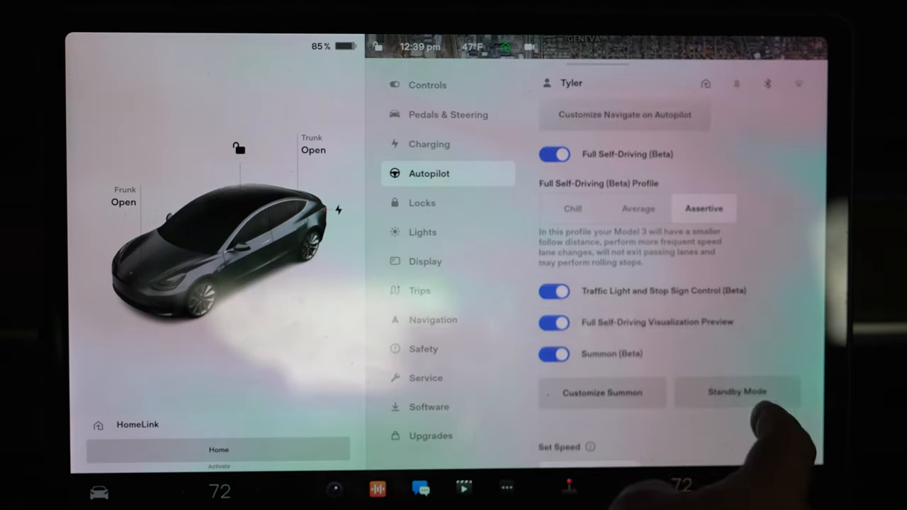
scroll(down, 3)
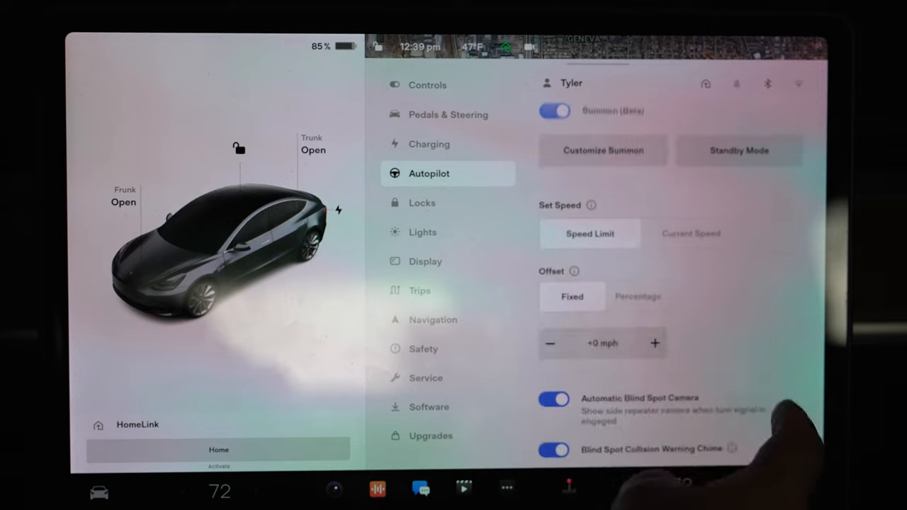
scroll(down, 3)
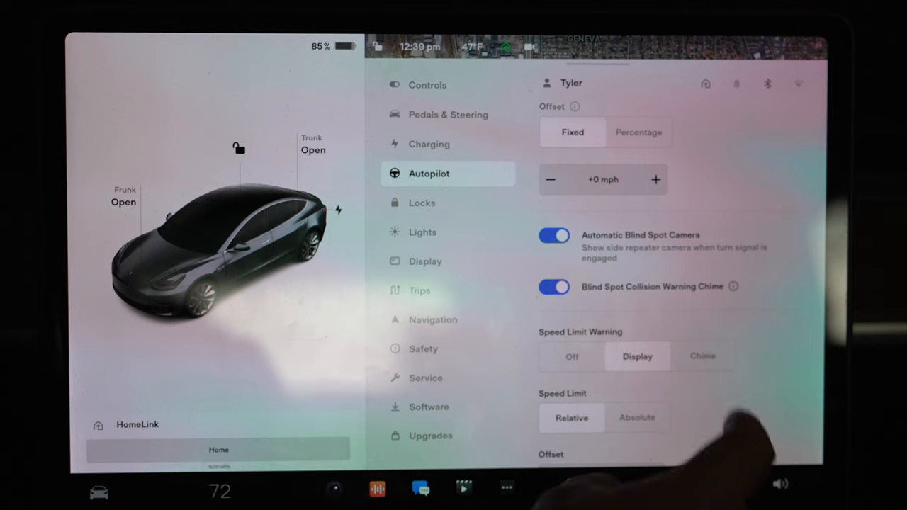
scroll(down, 3)
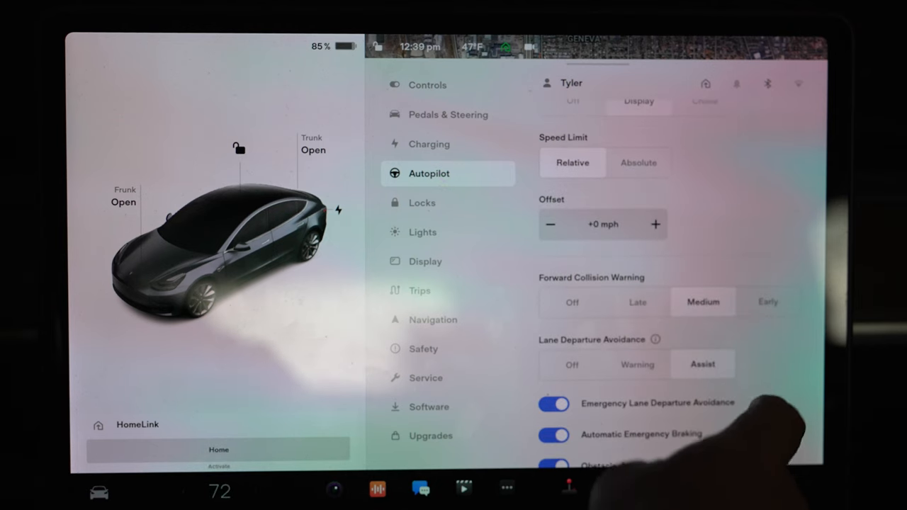
scroll(down, 3)
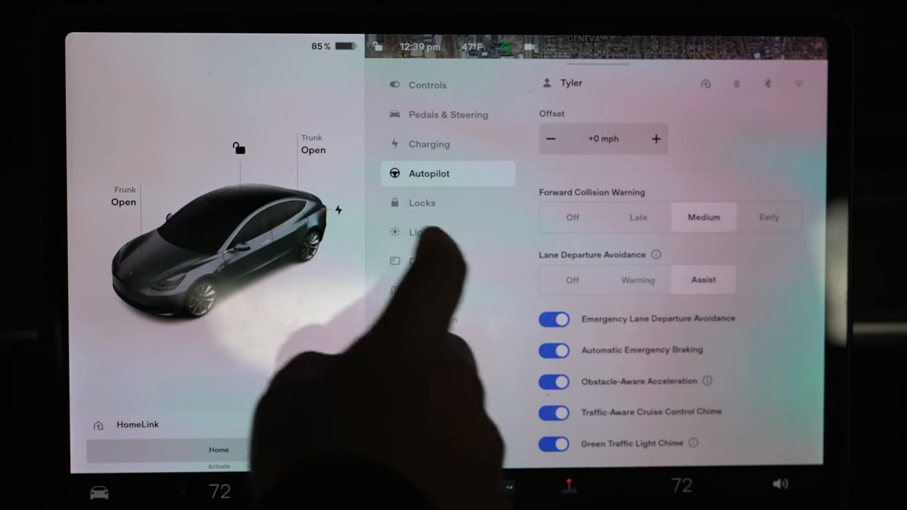
View the Locks and Lights pages, then the Display settings in dark appearance.
click(422, 203)
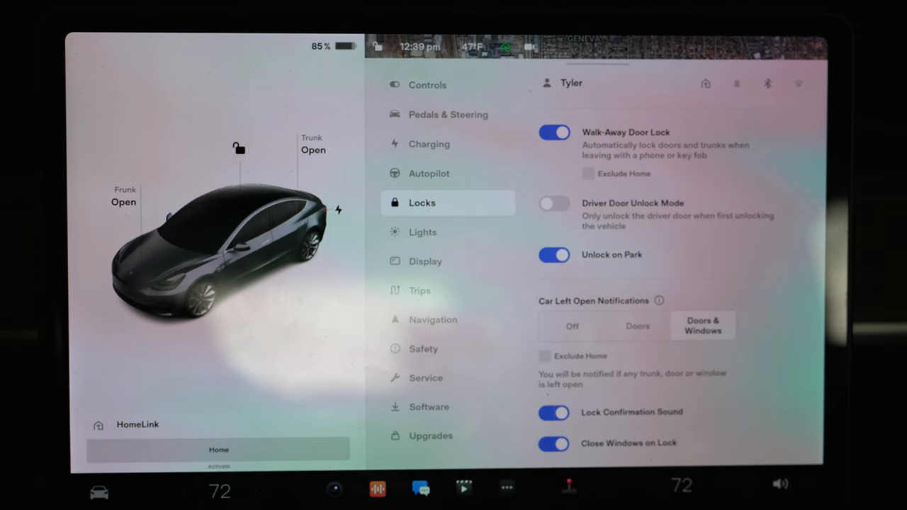
click(423, 232)
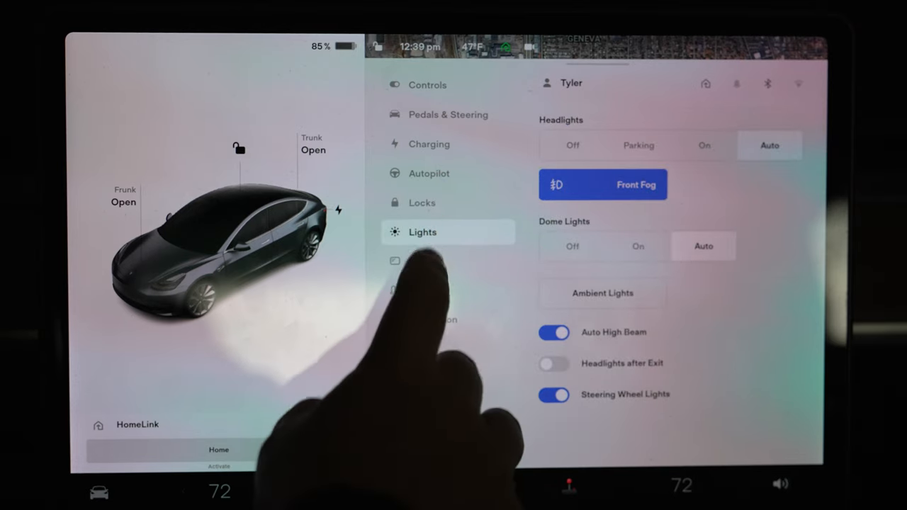
click(425, 260)
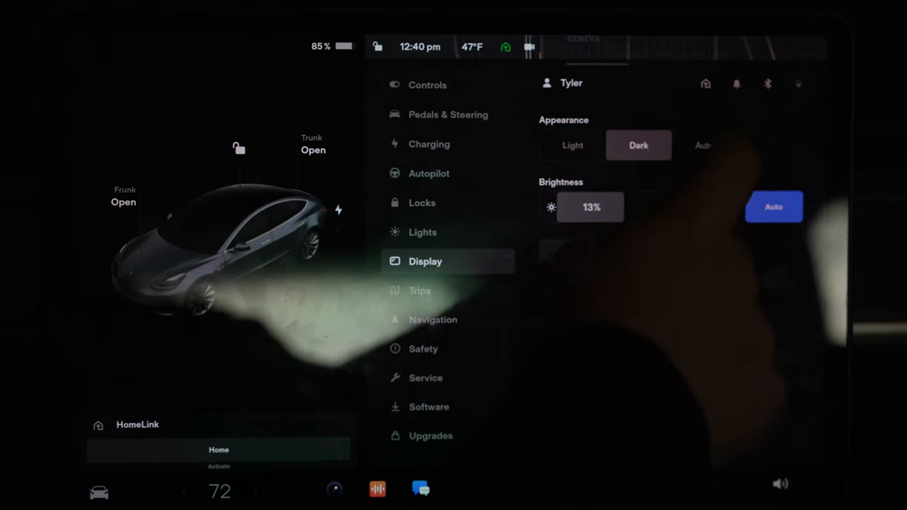
Set display appearance to Auto, then review the Trips and Navigation settings.
click(703, 144)
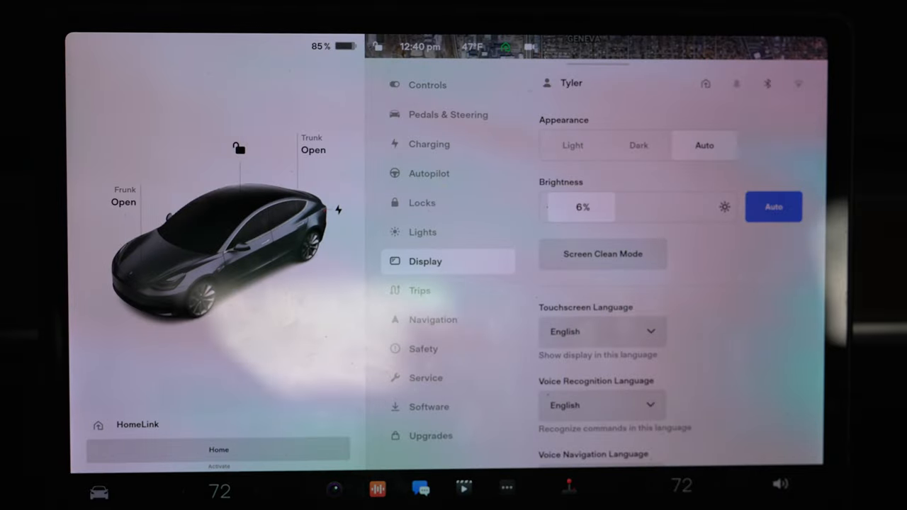
click(419, 289)
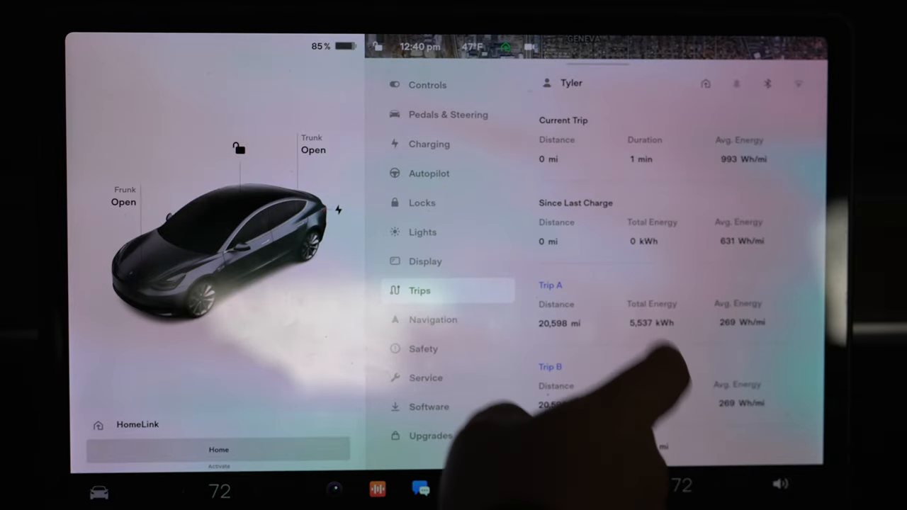
click(433, 320)
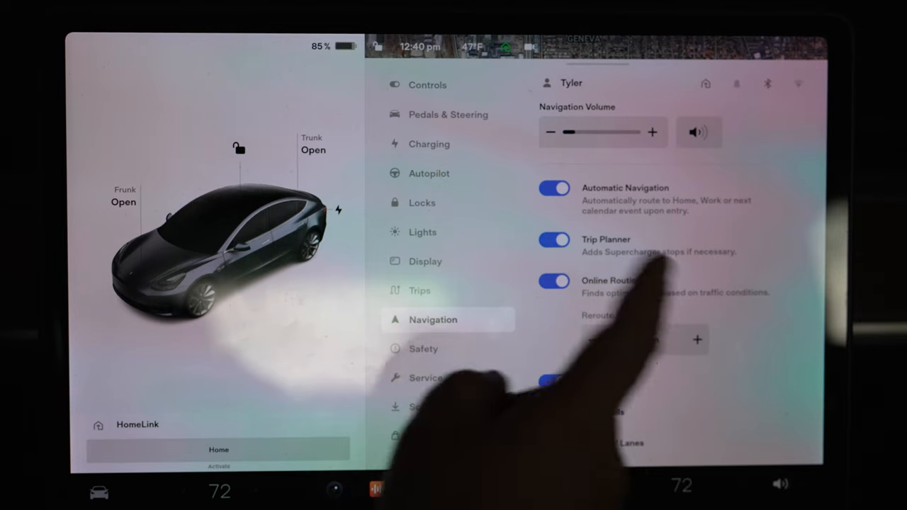
Scroll through the Safety settings and end on the Service page.
click(423, 348)
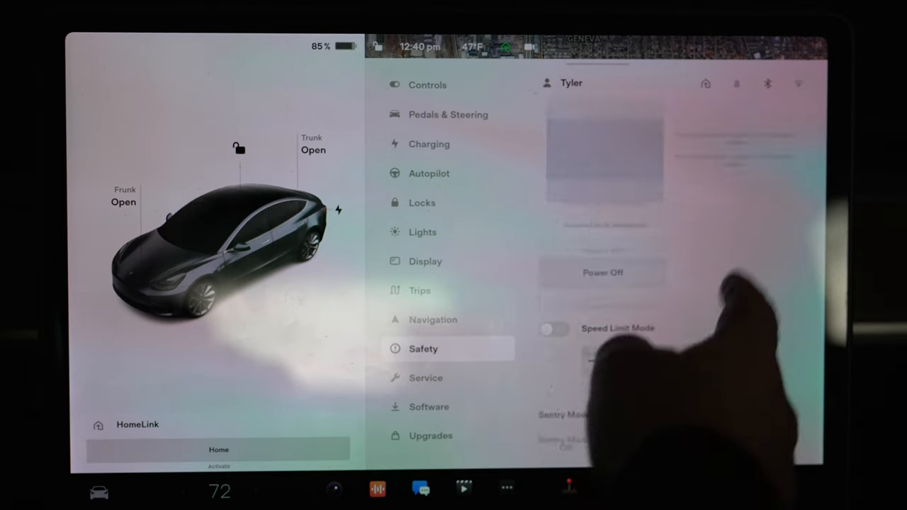
scroll(down, 3)
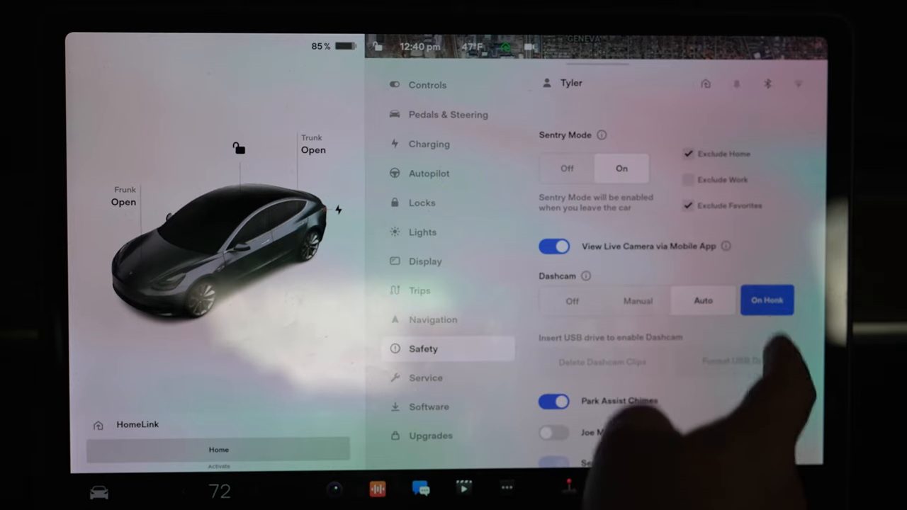
scroll(down, 3)
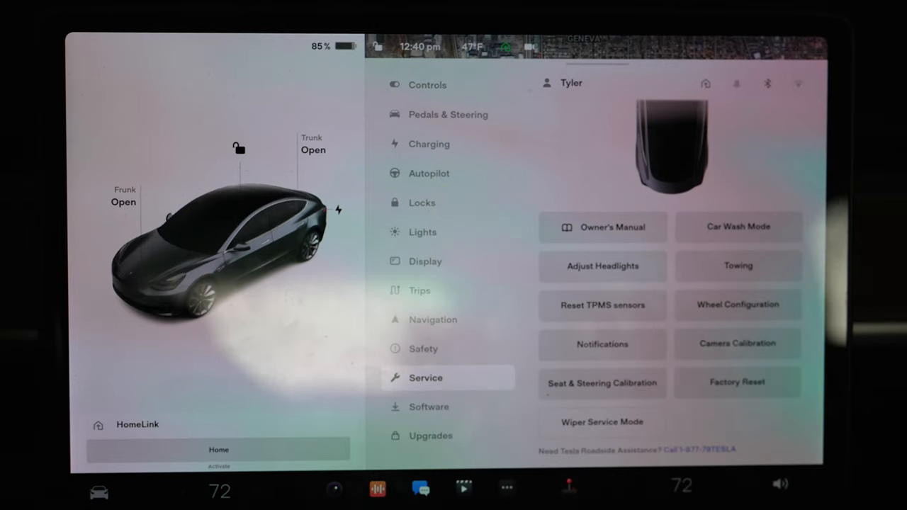
View the Software page with Model 3 Long Range details and FSD Beta 10.8 version.
click(428, 405)
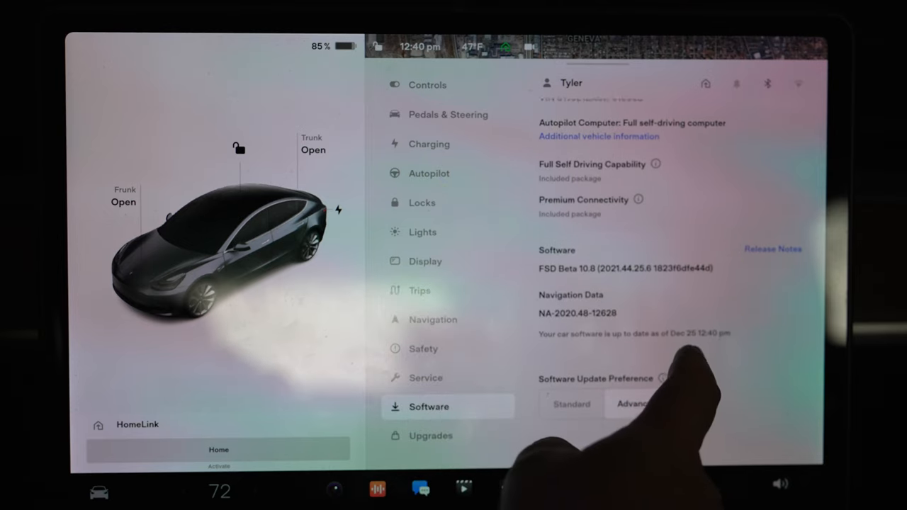
scroll(down, 3)
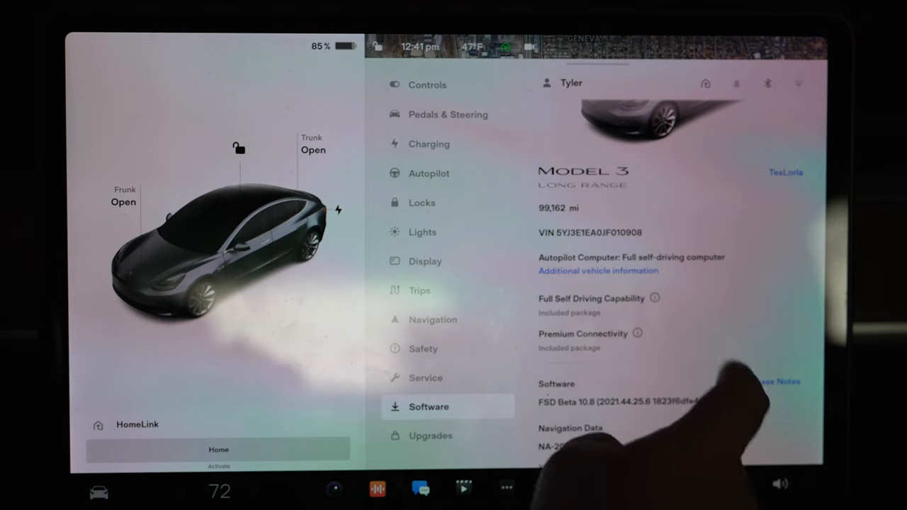
From Upgrades, reopen the 10.8 release notes and read the TikTok, Polytopia and Subwoofer entries.
click(431, 435)
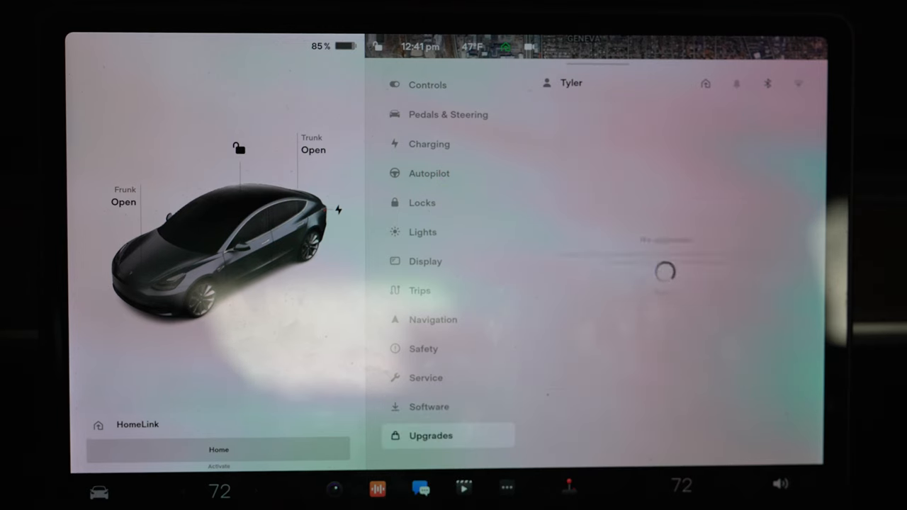
click(428, 405)
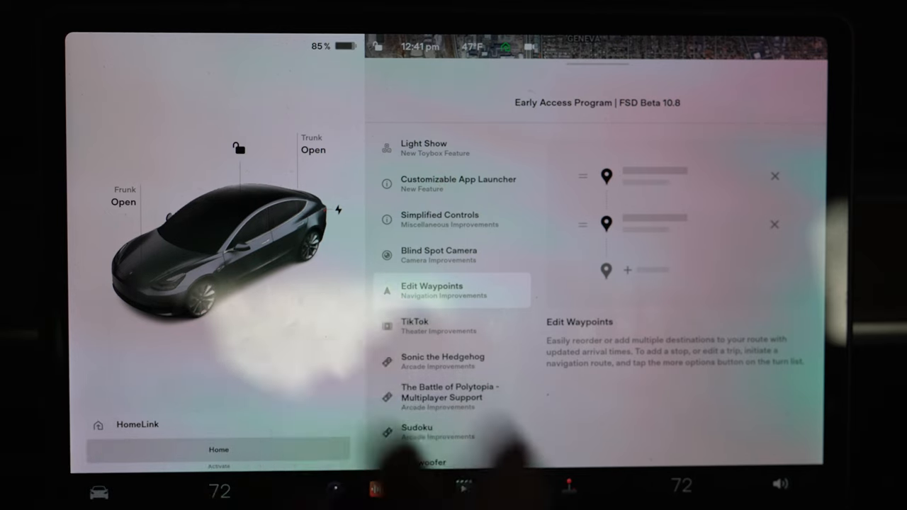
click(439, 325)
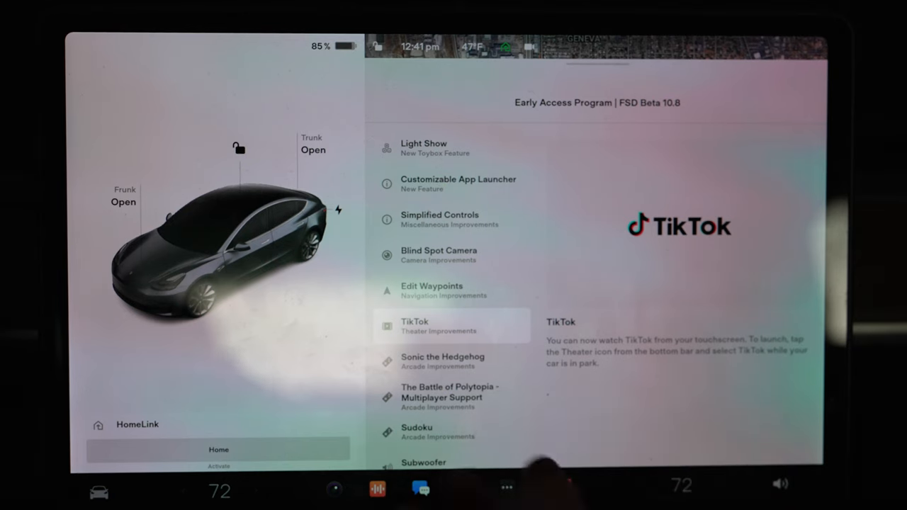
click(442, 361)
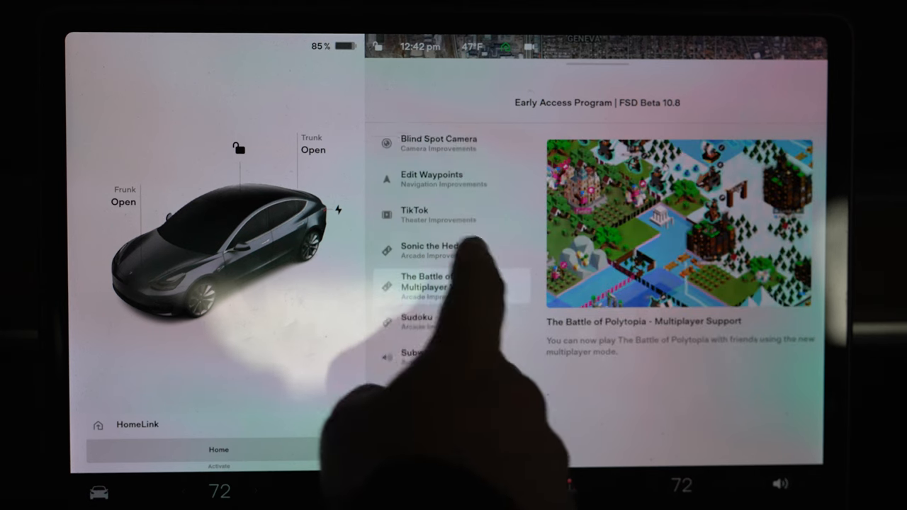
scroll(down, 3)
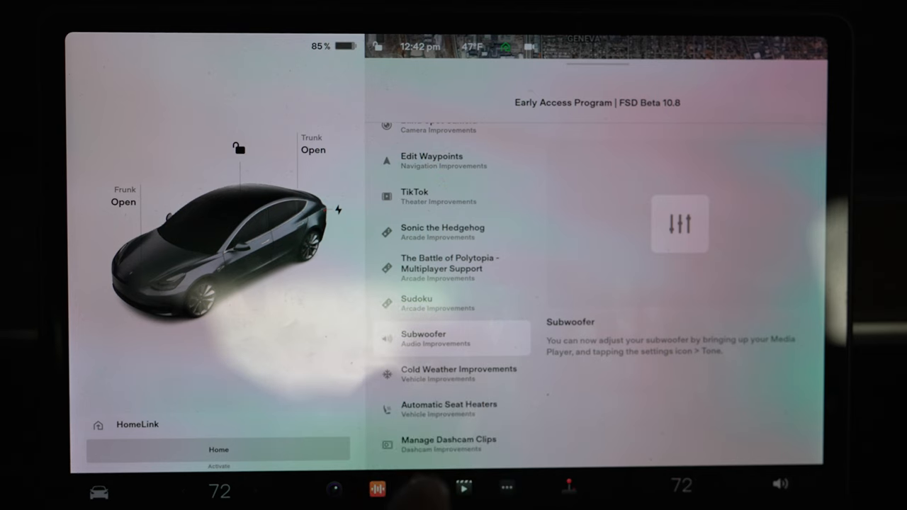
Check the subwoofer level under Audio Settings > Tone from the Media Player, then leave audio settings.
click(377, 489)
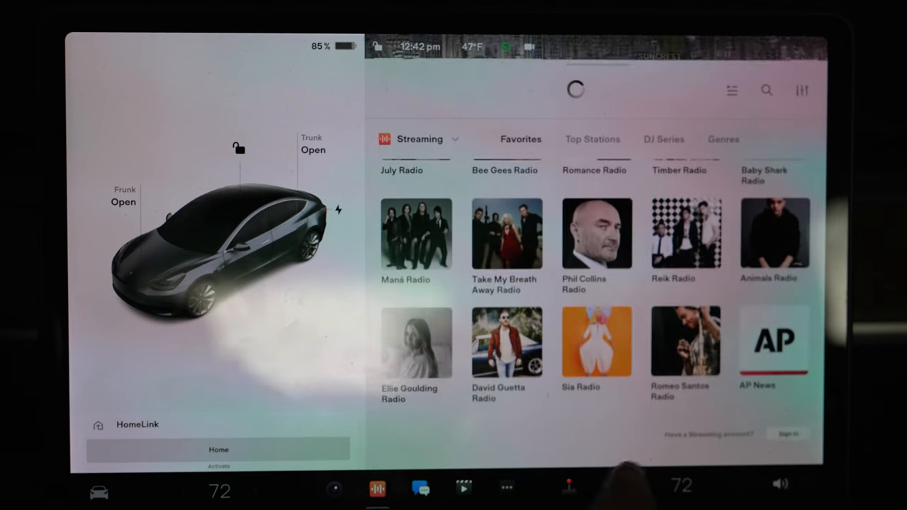
click(802, 91)
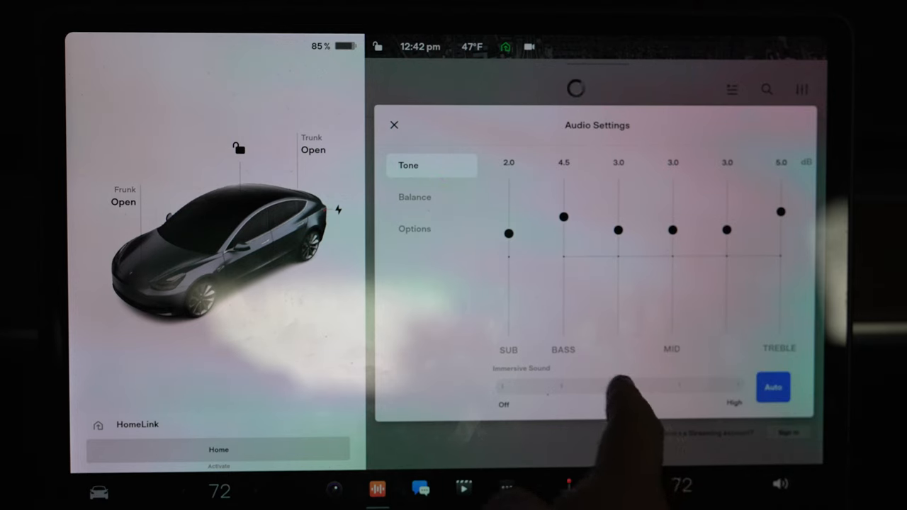
click(394, 125)
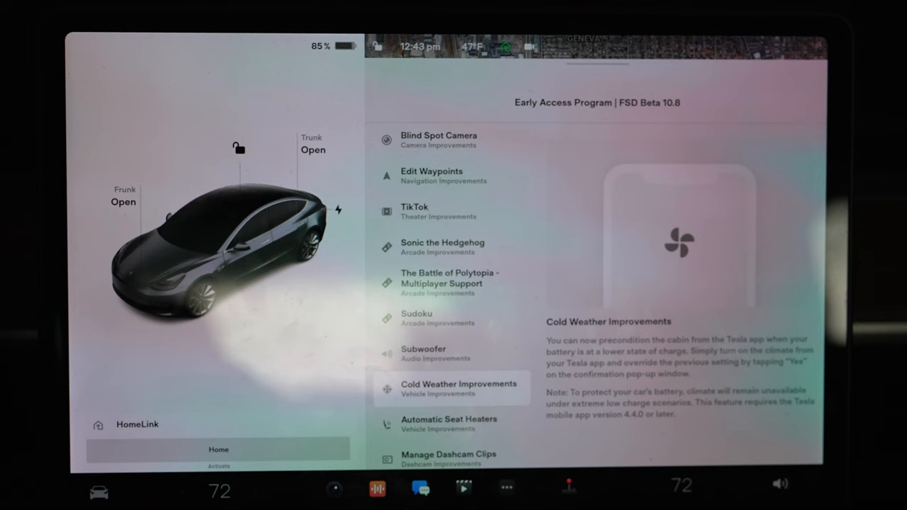
Read through the Manage Dashcam Clips release note.
click(450, 423)
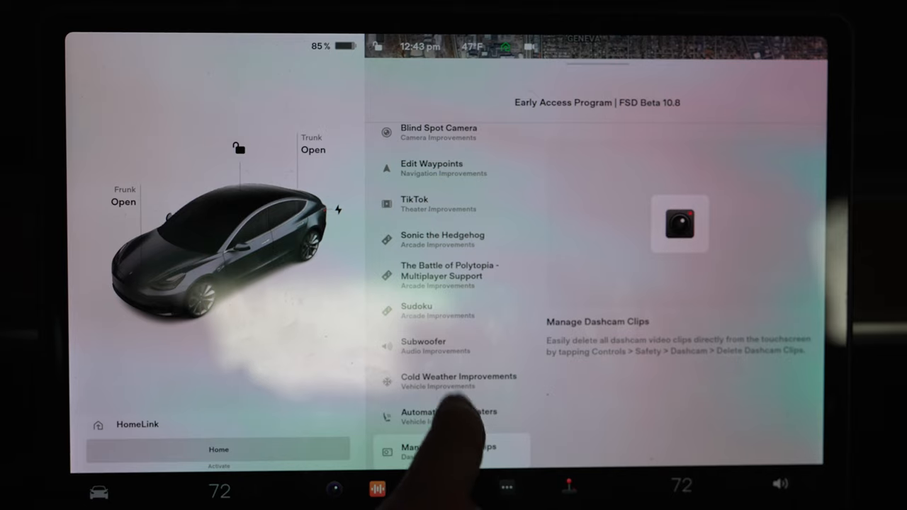
scroll(down, 3)
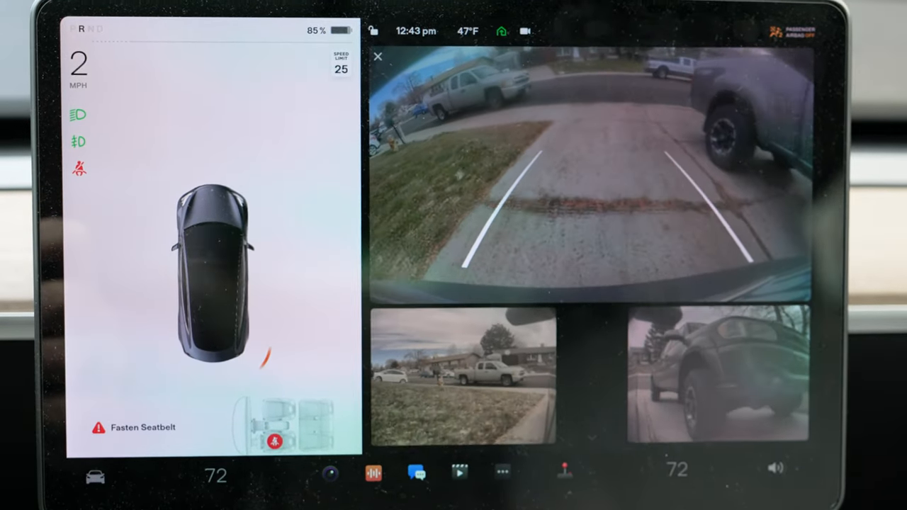
Close the camera views to reveal the satellite map and driving visualization.
click(496, 32)
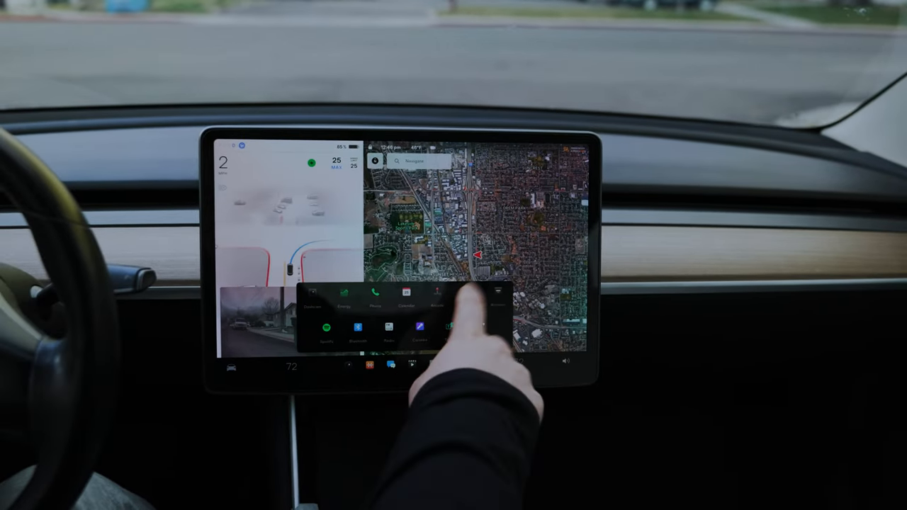
click(495, 293)
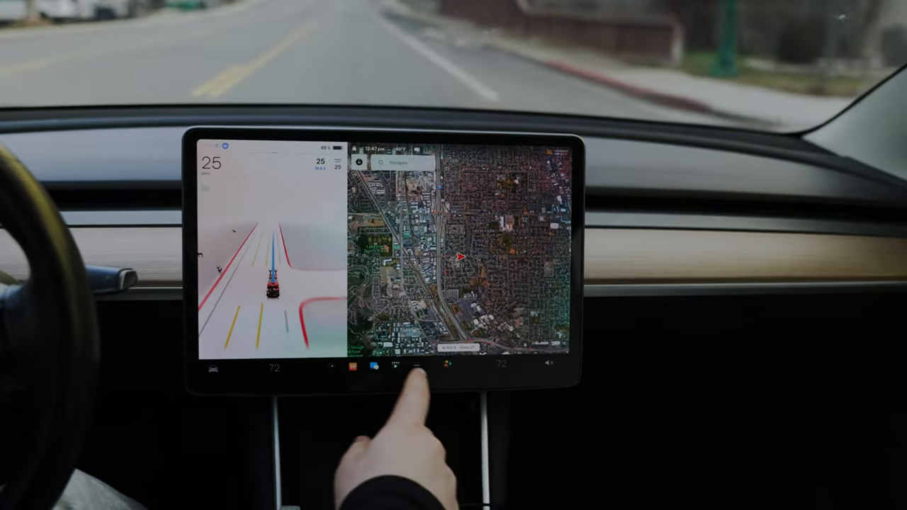
click(416, 366)
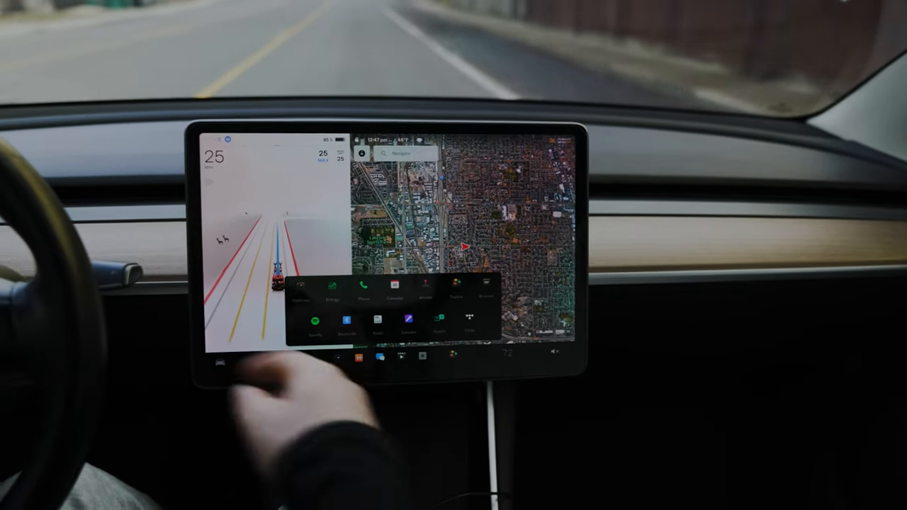